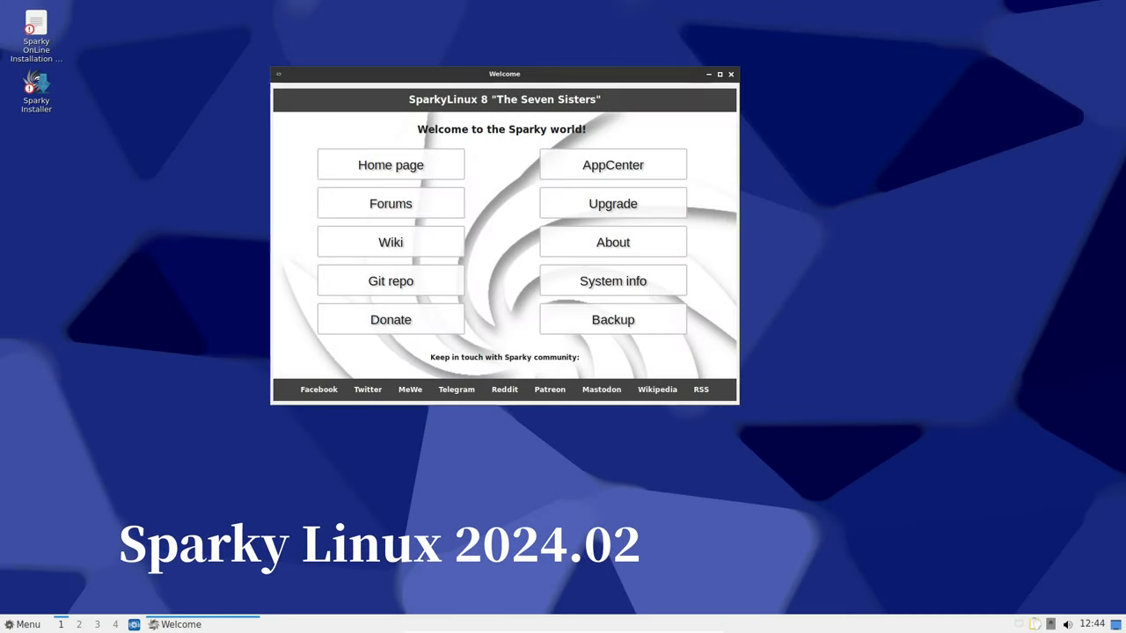
Drag the Sparky Welcome window down toward the middle of the desktop
drag(504, 73, 577, 96)
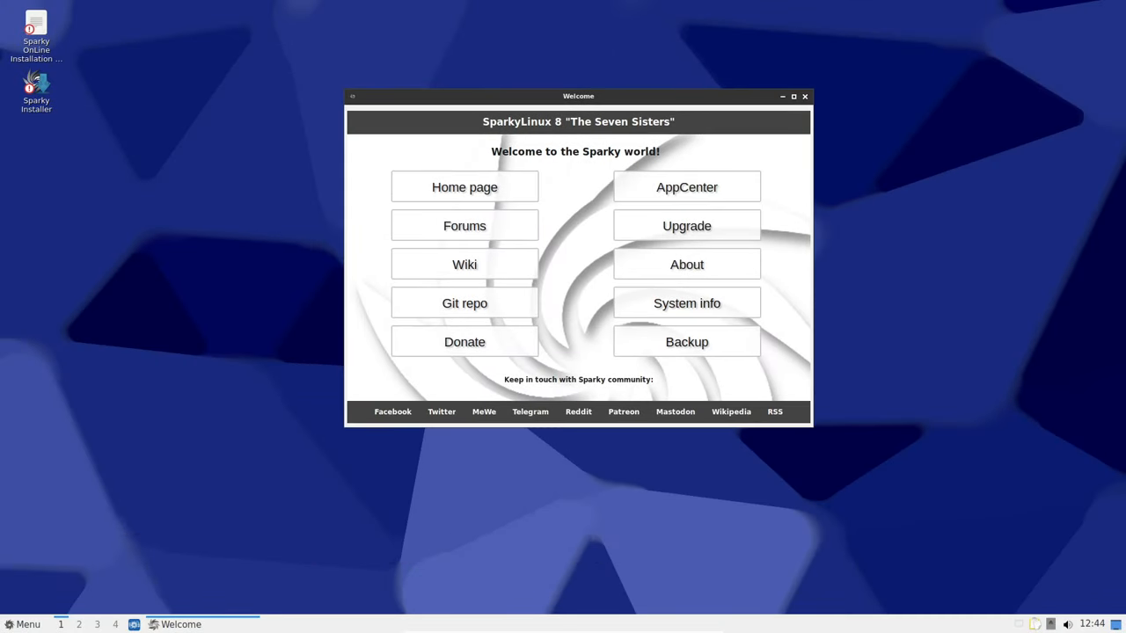
click(685, 264)
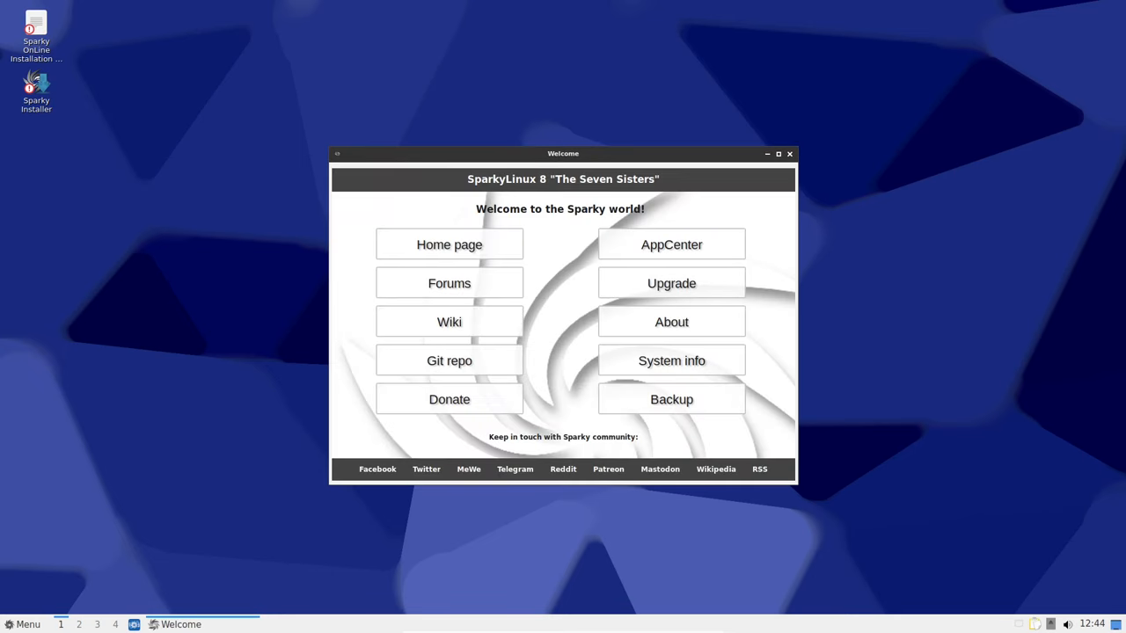
Launch QTerminal, run uname to show kernel 6.6.13-amd64, and dismiss the Qt 5.15.10 dialog
click(22, 624)
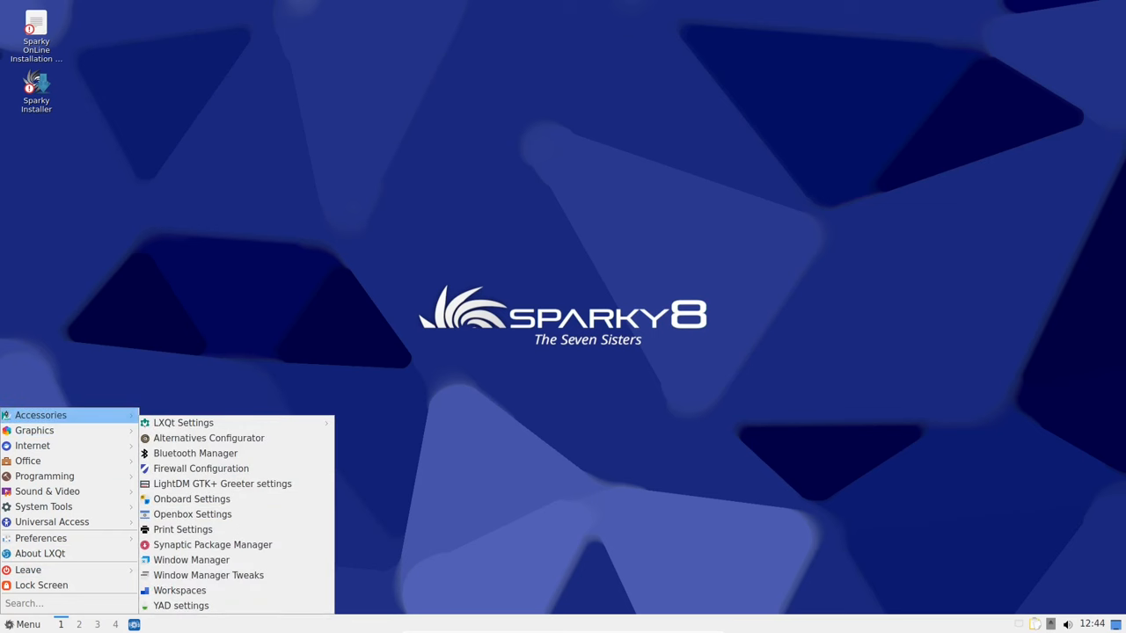
text(te)
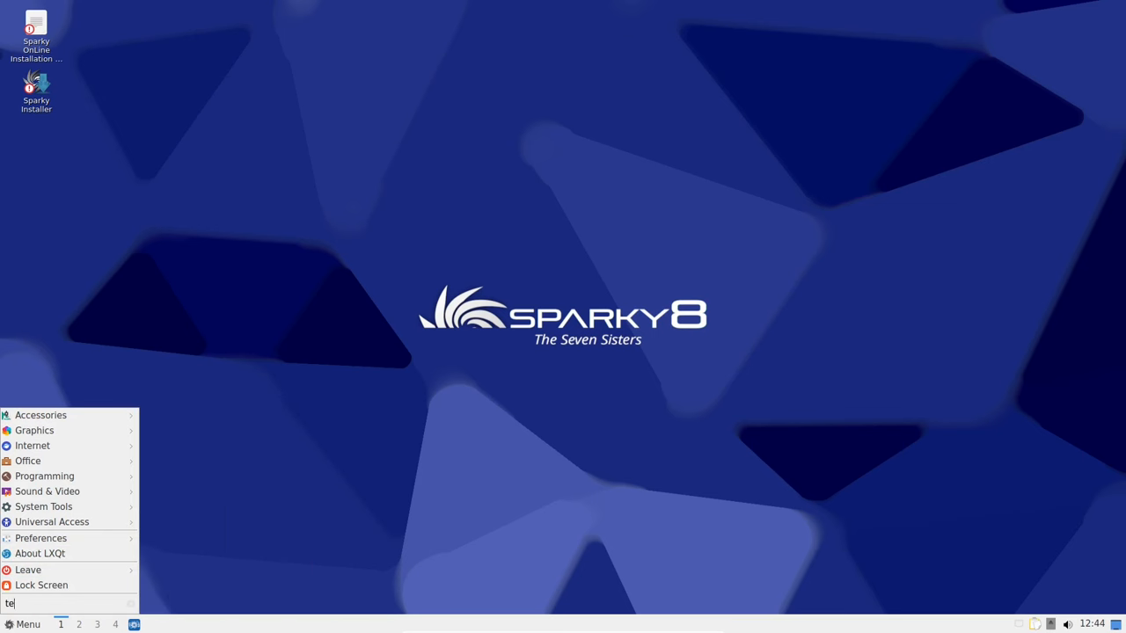
text(r)
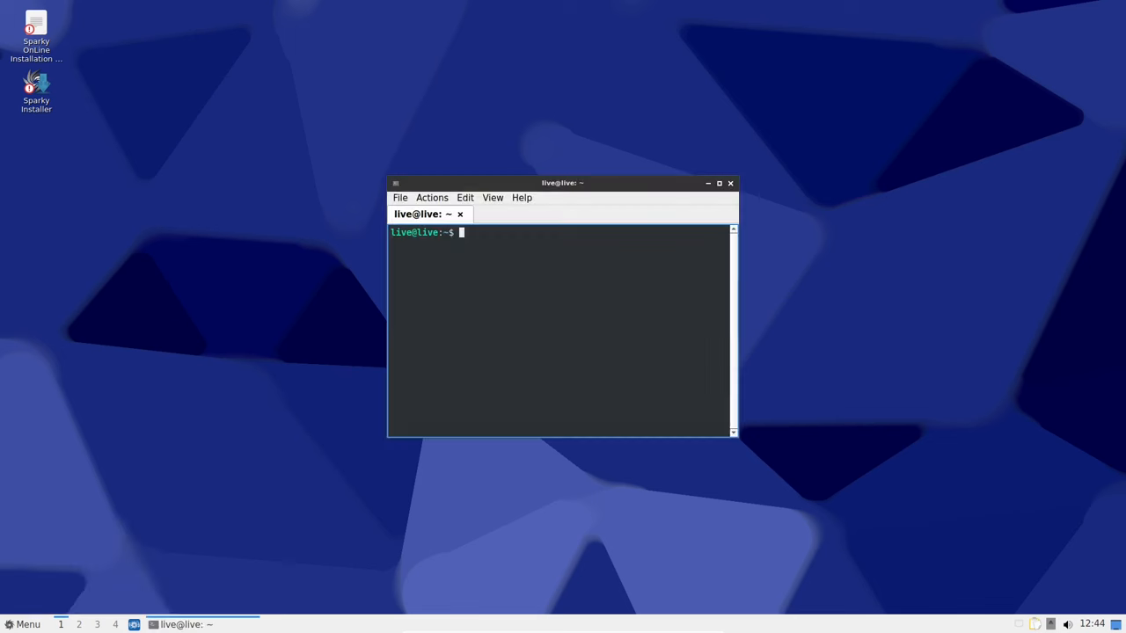
text(uname -a)
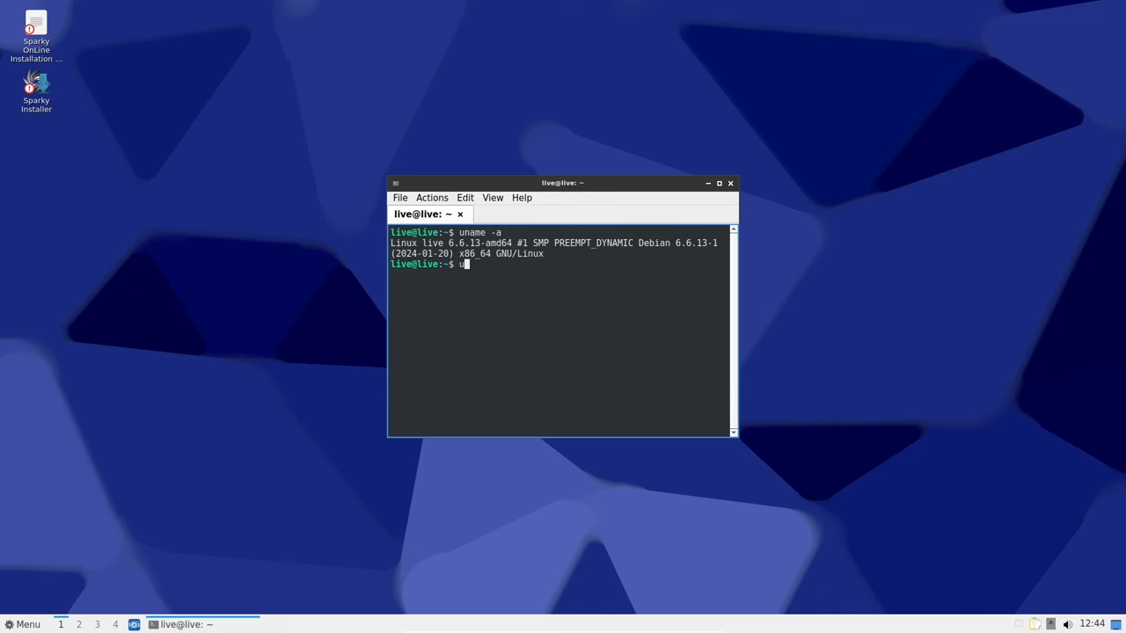
key(Return)
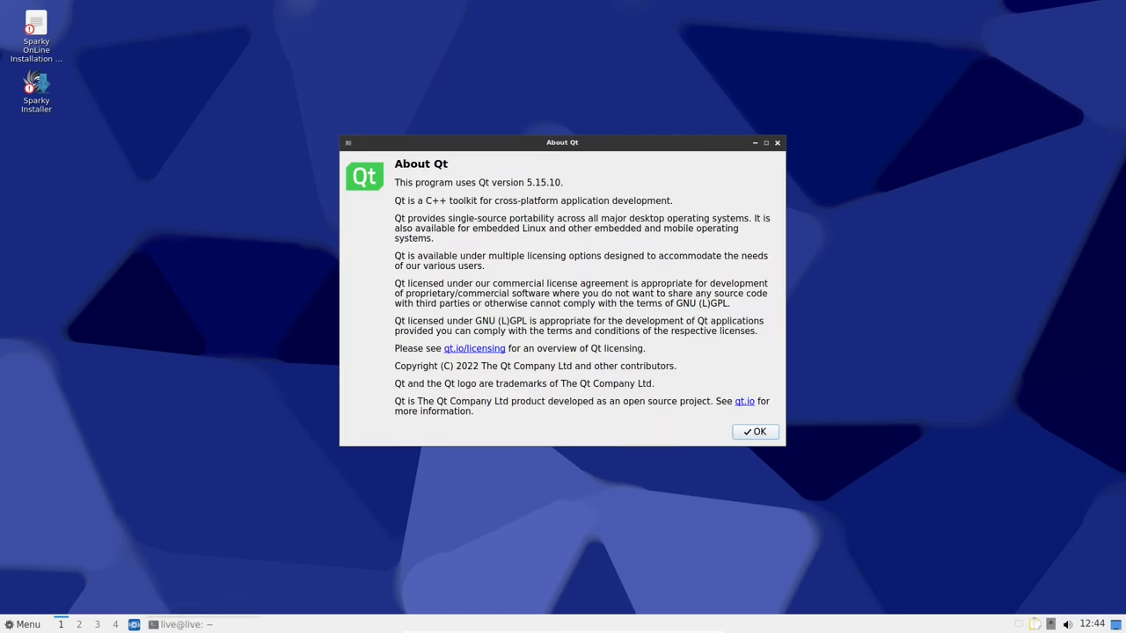
click(754, 431)
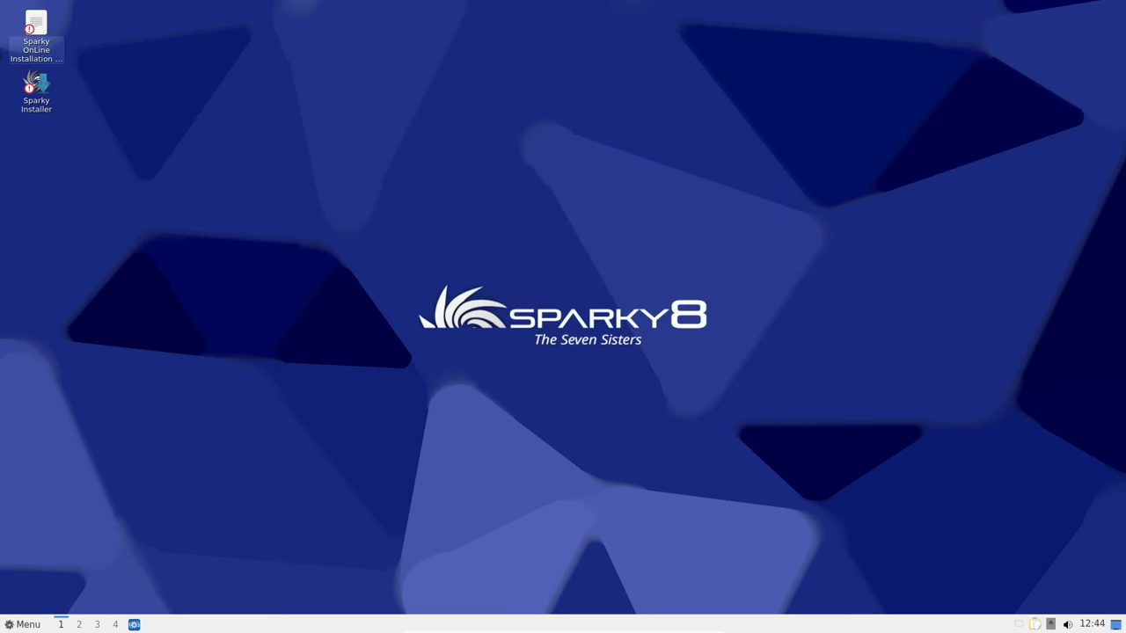
View PCManFM-Qt's About dialog showing version 1.3.0, then close the file manager
click(24, 624)
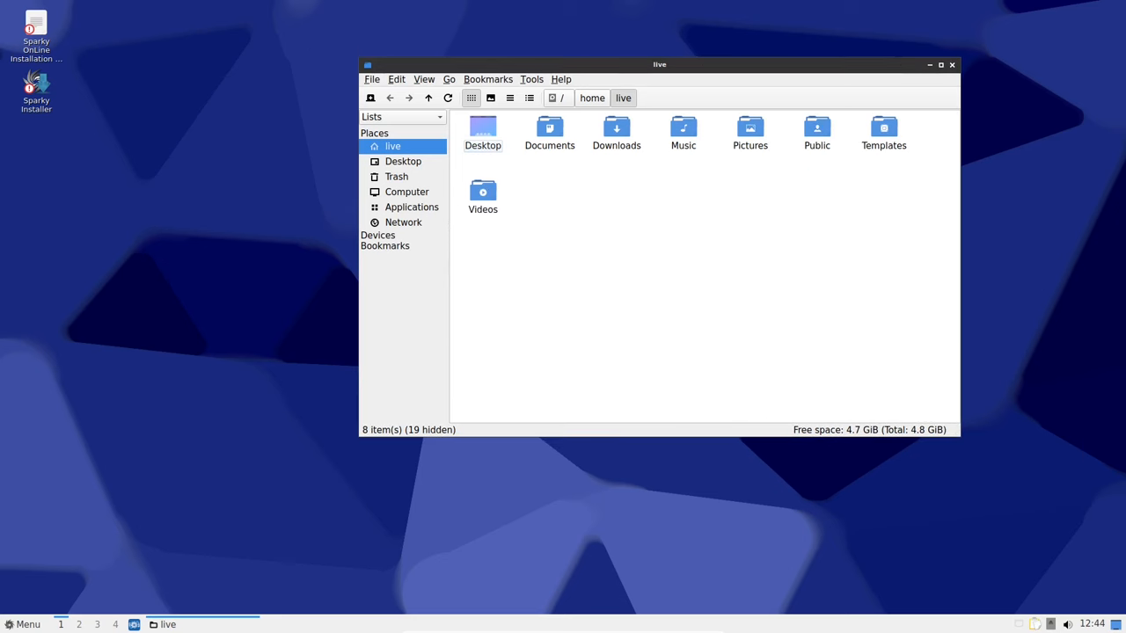
click(561, 79)
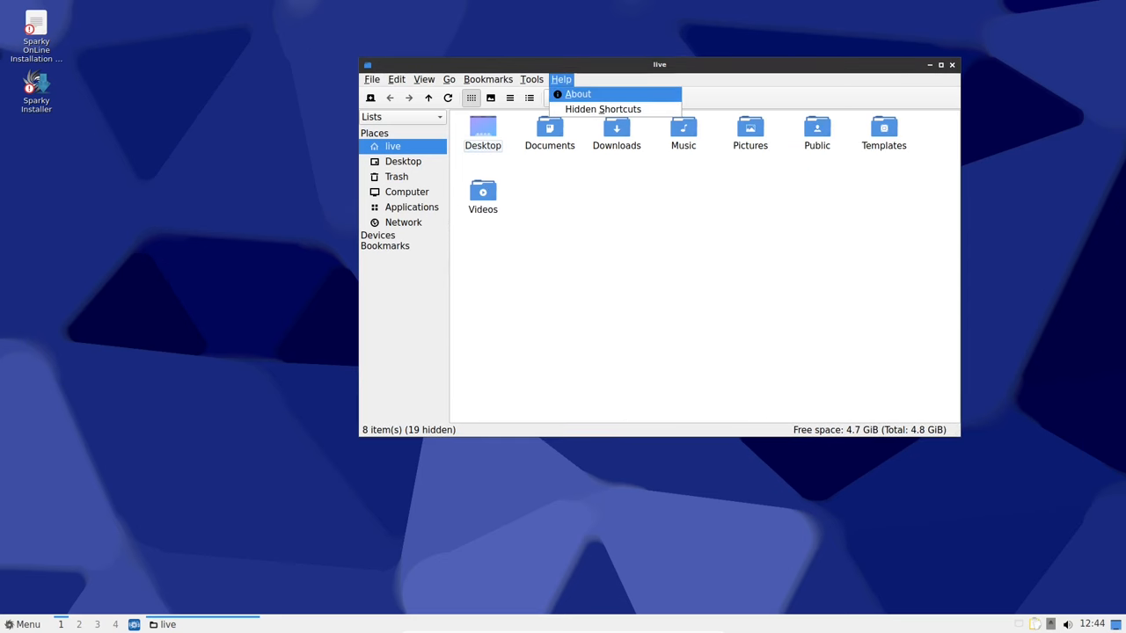
click(578, 94)
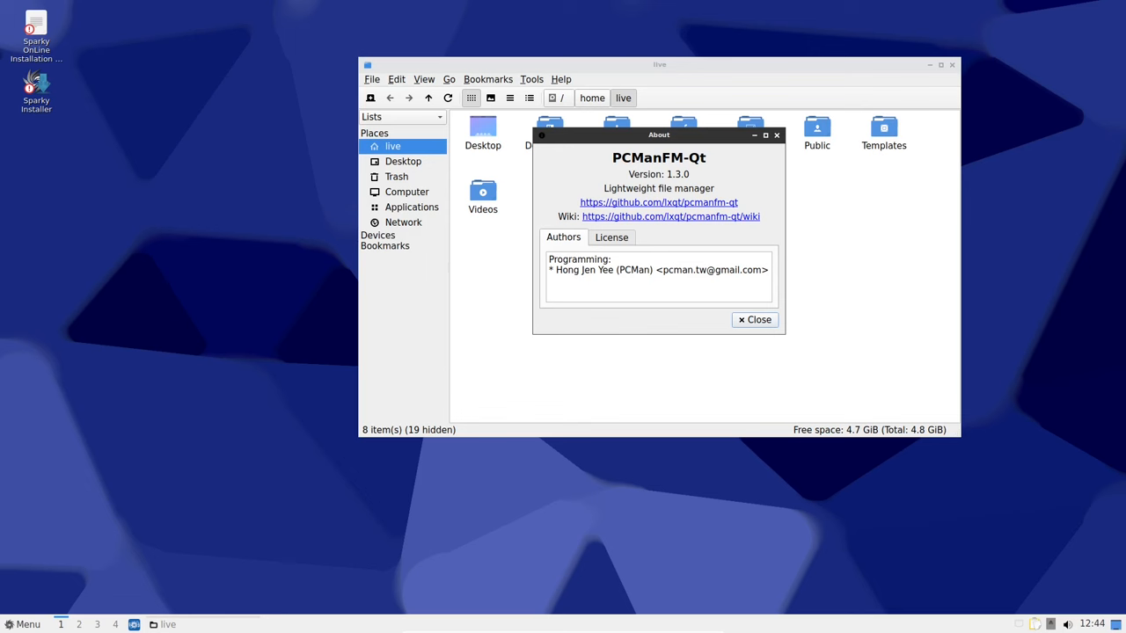
click(753, 320)
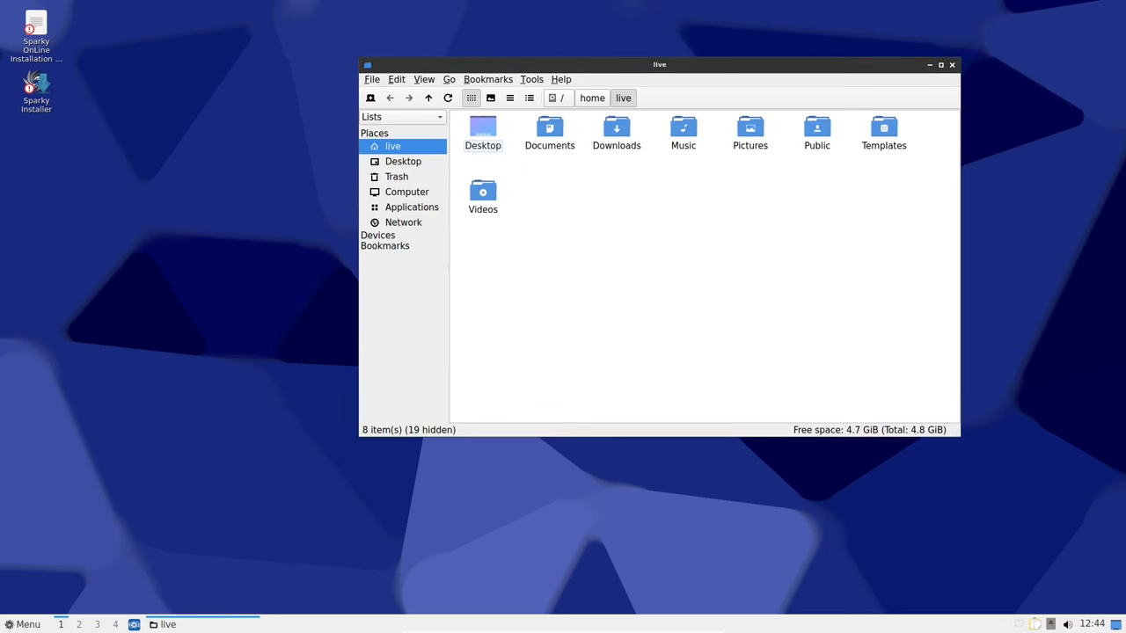
click(424, 80)
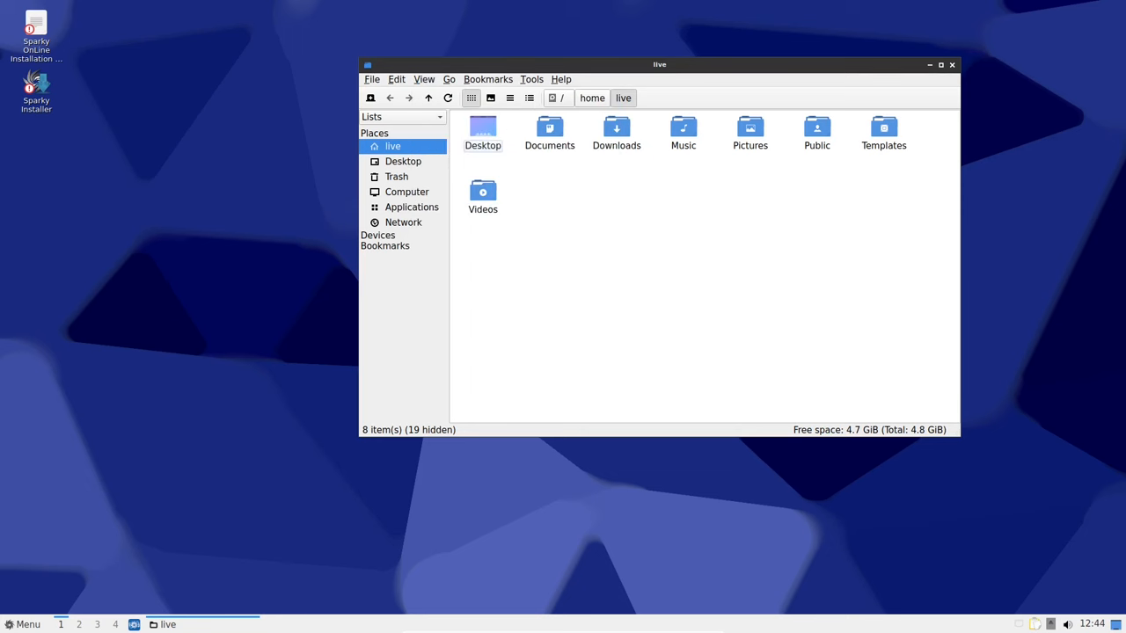
click(951, 64)
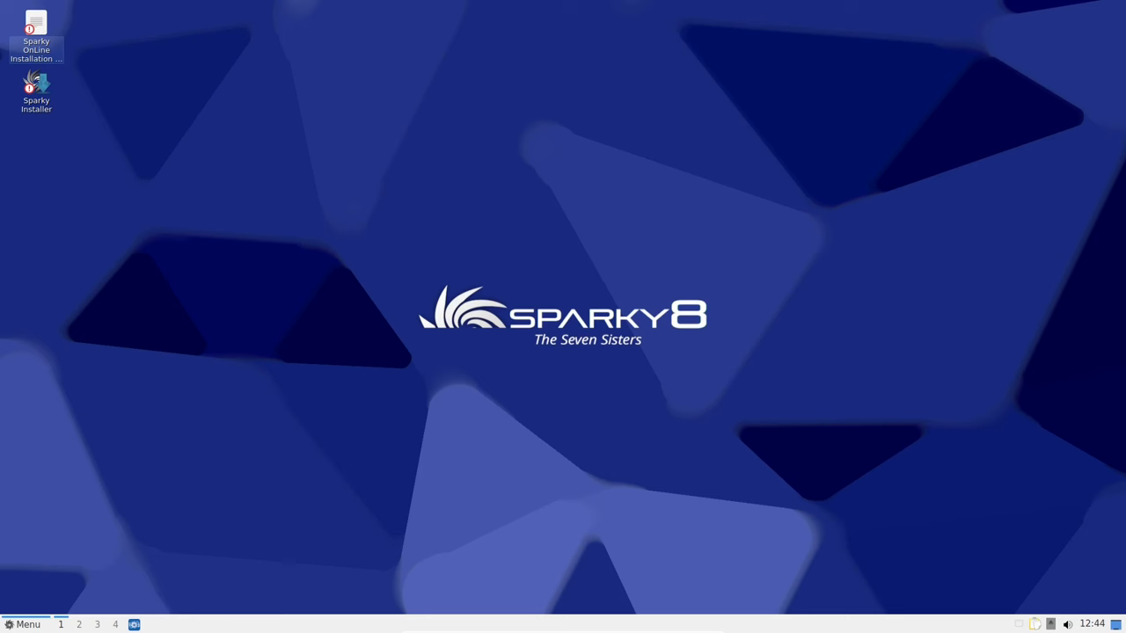
Open System Info, view the Memory, PCI, Sensors and CPU tabs, then close it
click(24, 625)
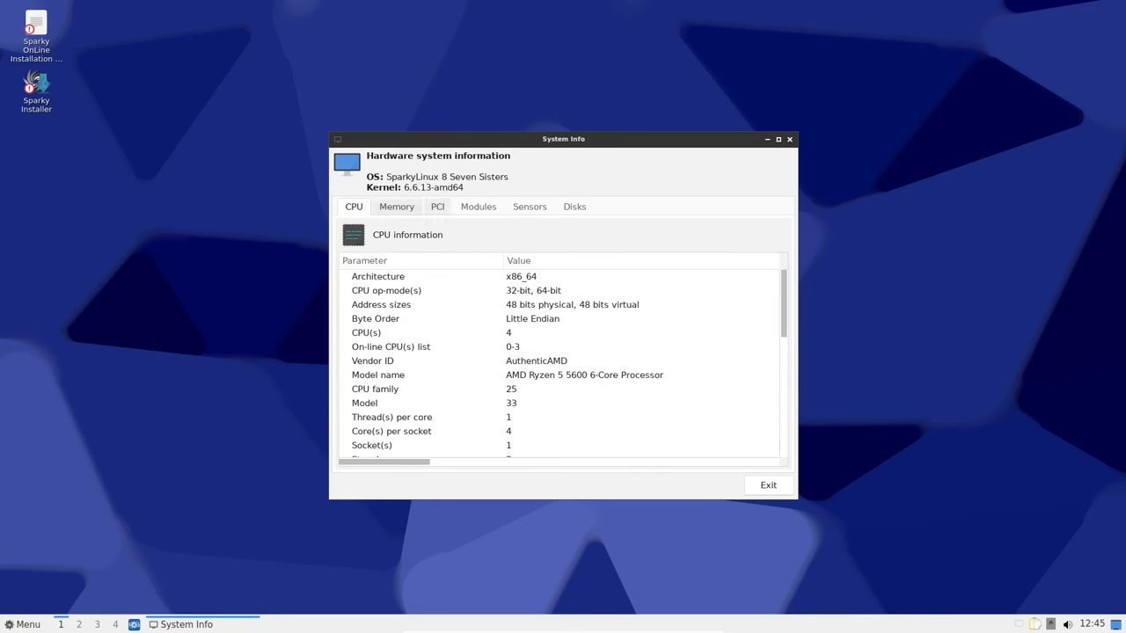
click(397, 206)
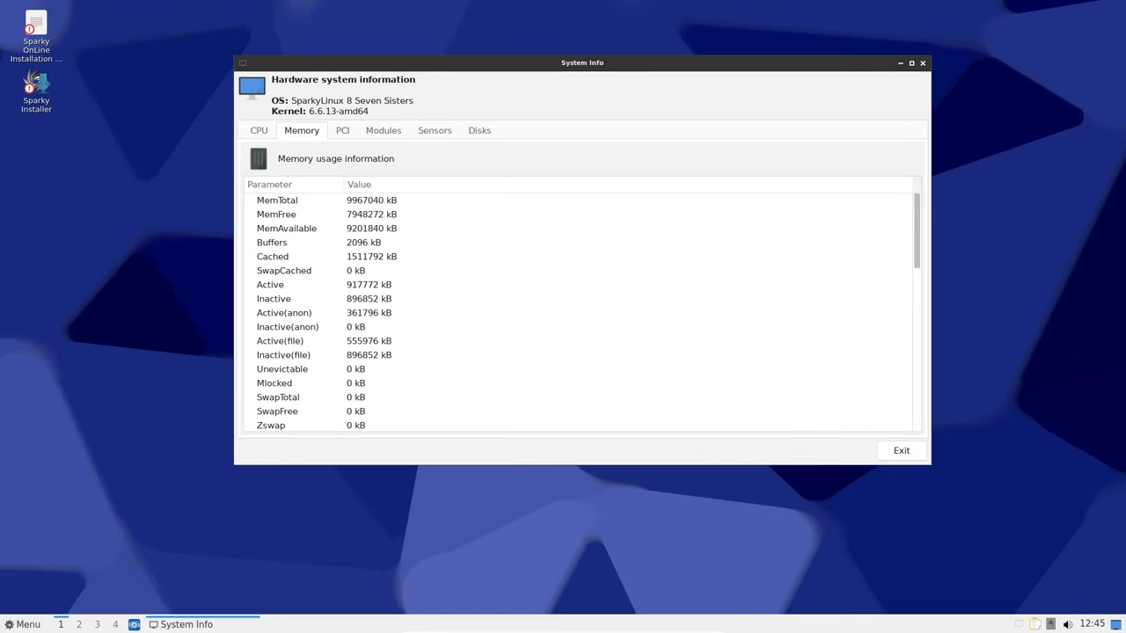
click(342, 130)
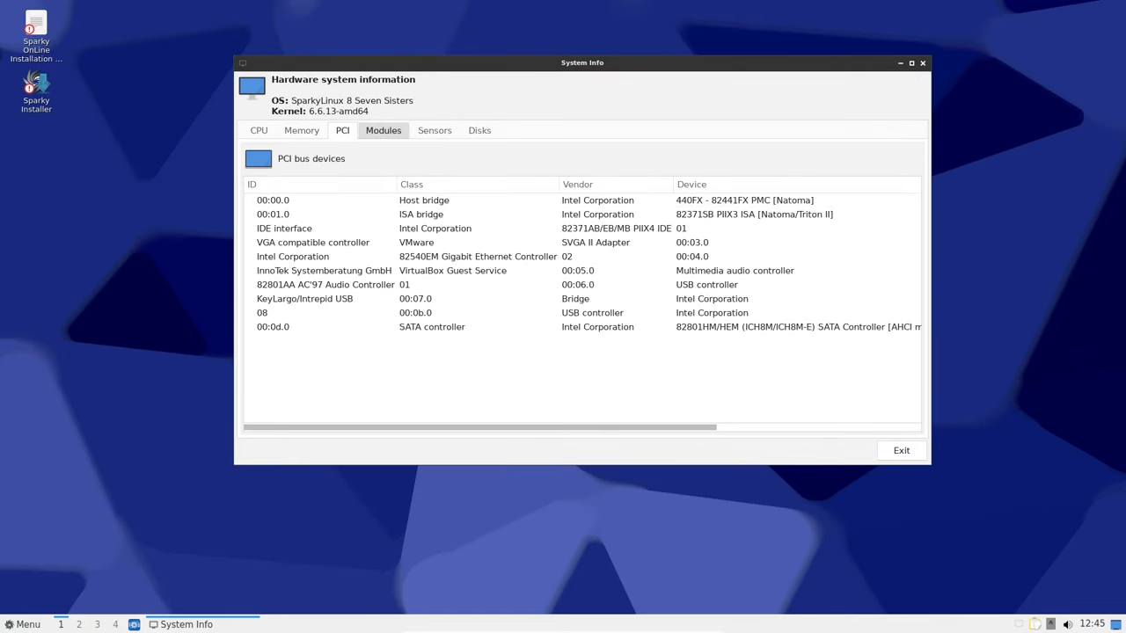
click(435, 130)
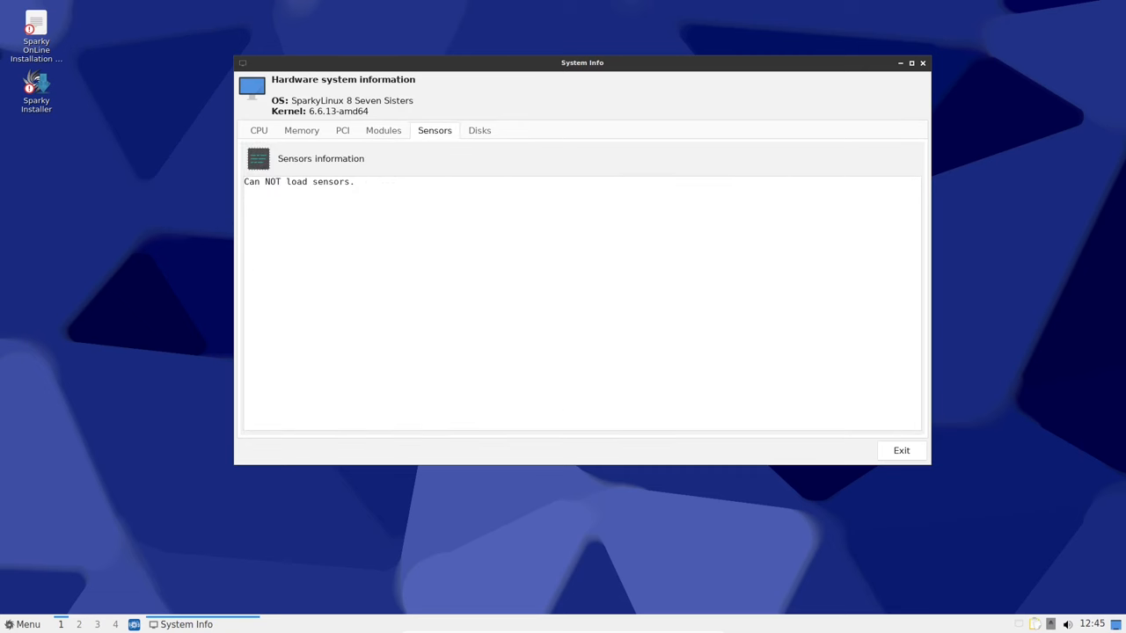
click(259, 130)
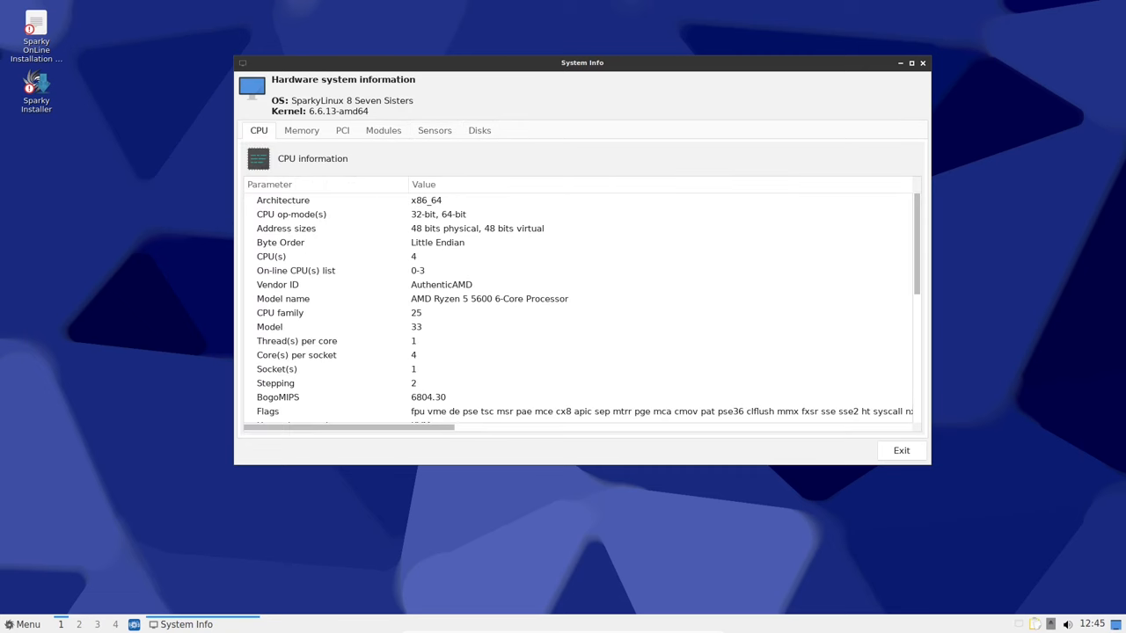
click(901, 450)
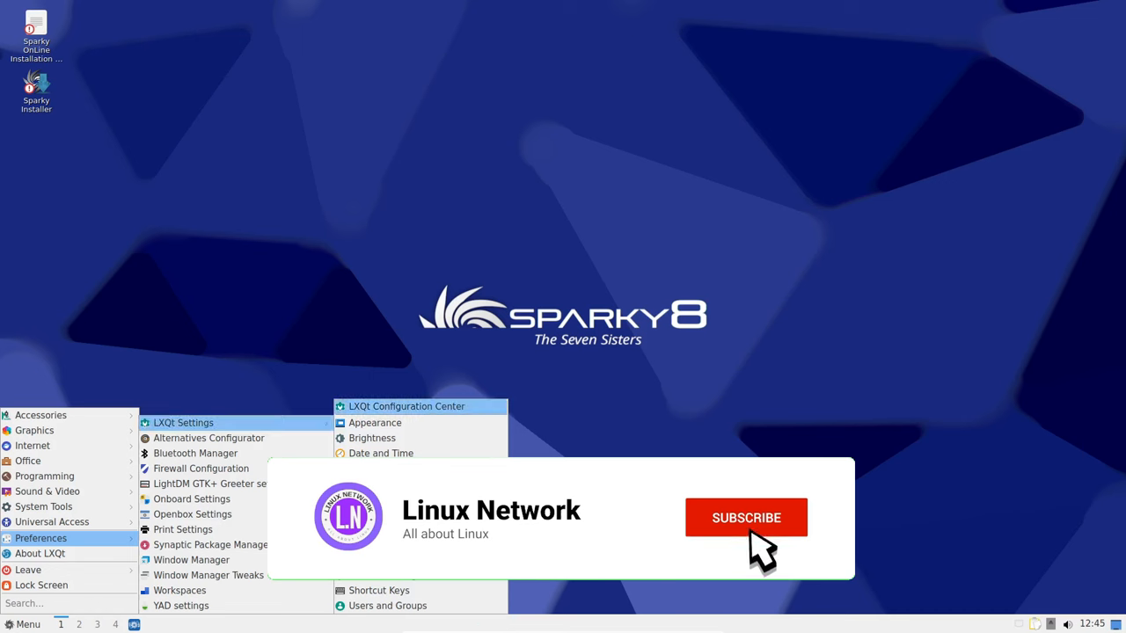
Browse the Appearance icon and LXQt theme lists, then close Appearance and the Configuration Center
click(406, 406)
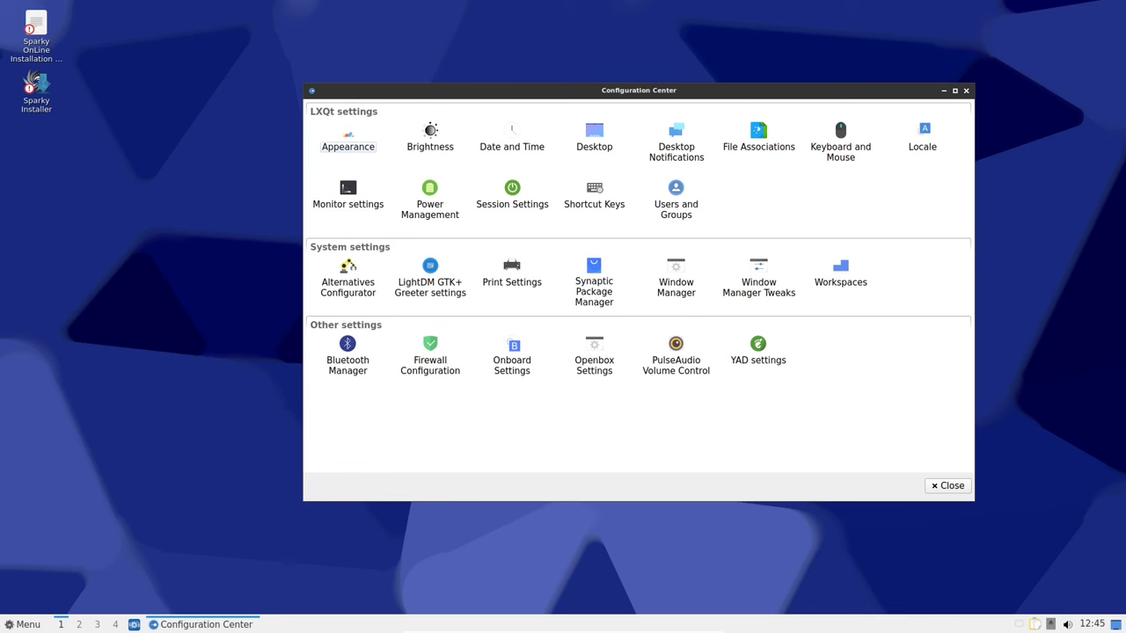
click(348, 136)
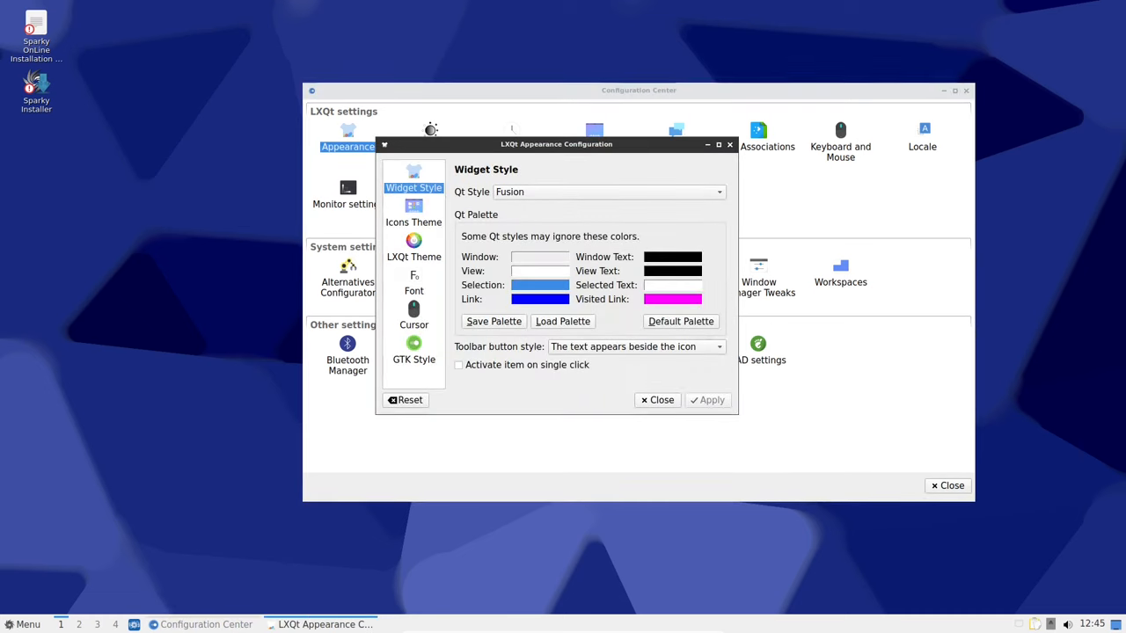
click(414, 215)
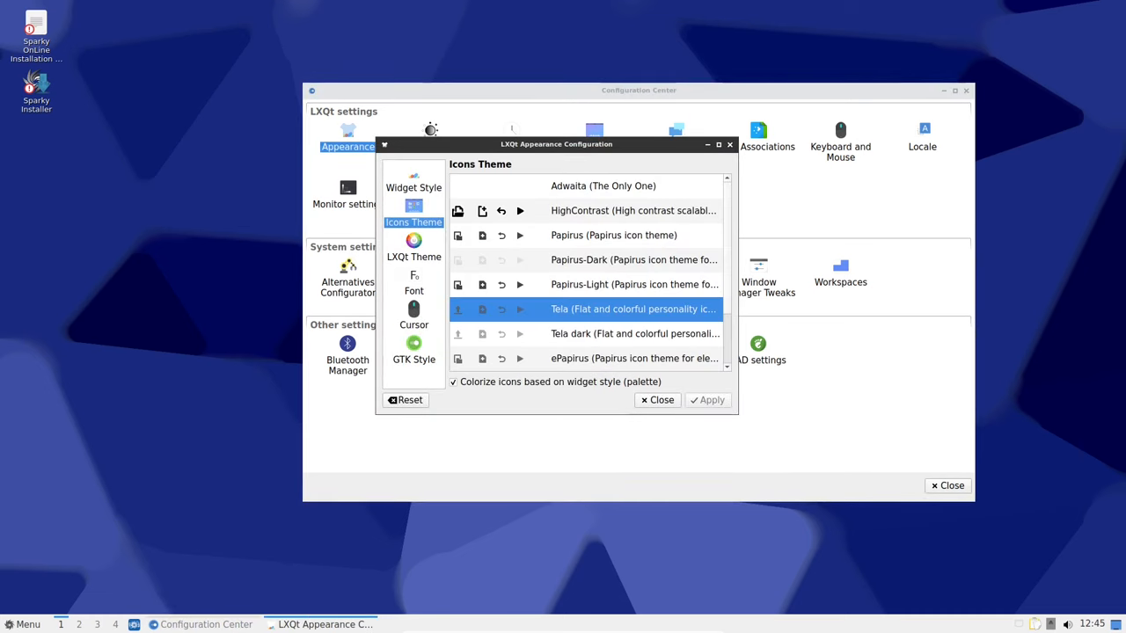
click(413, 256)
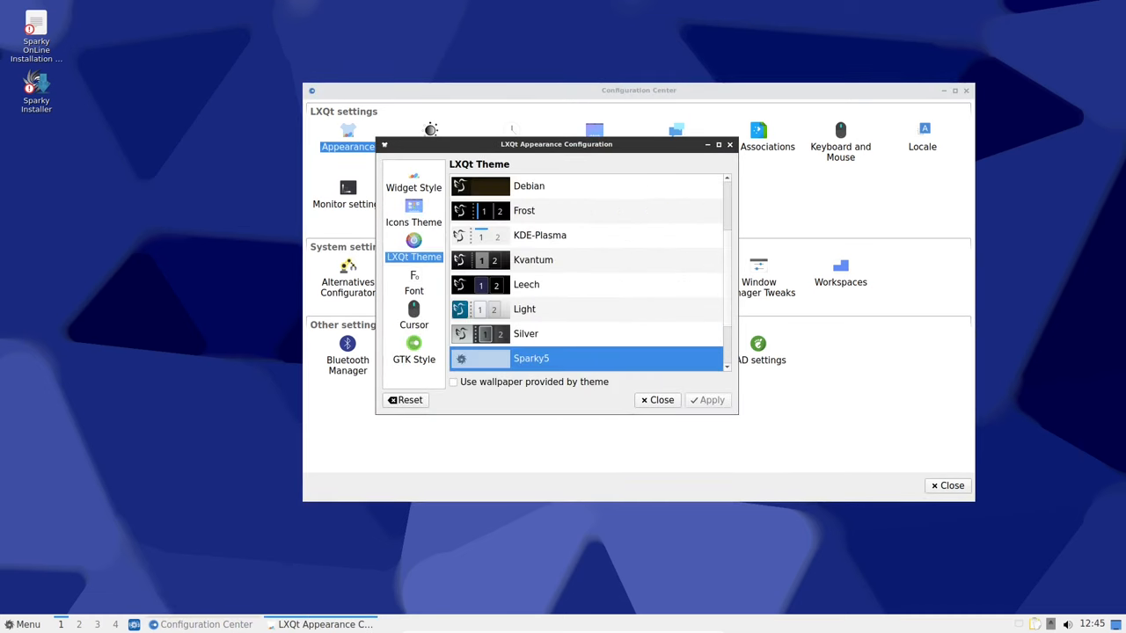
scroll(down, 3)
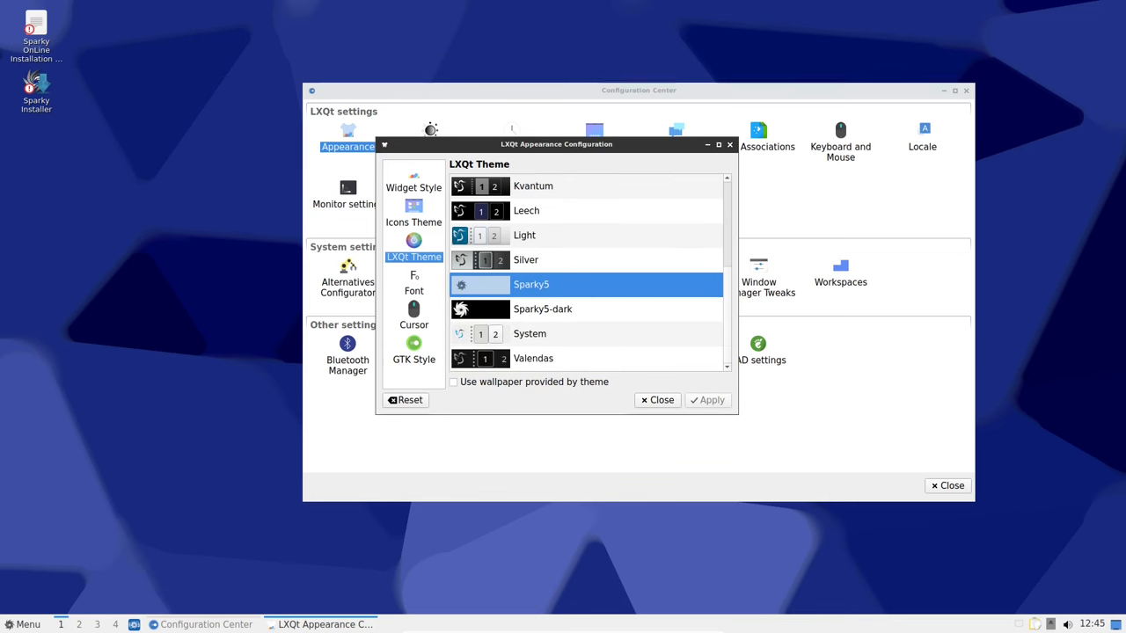
click(413, 315)
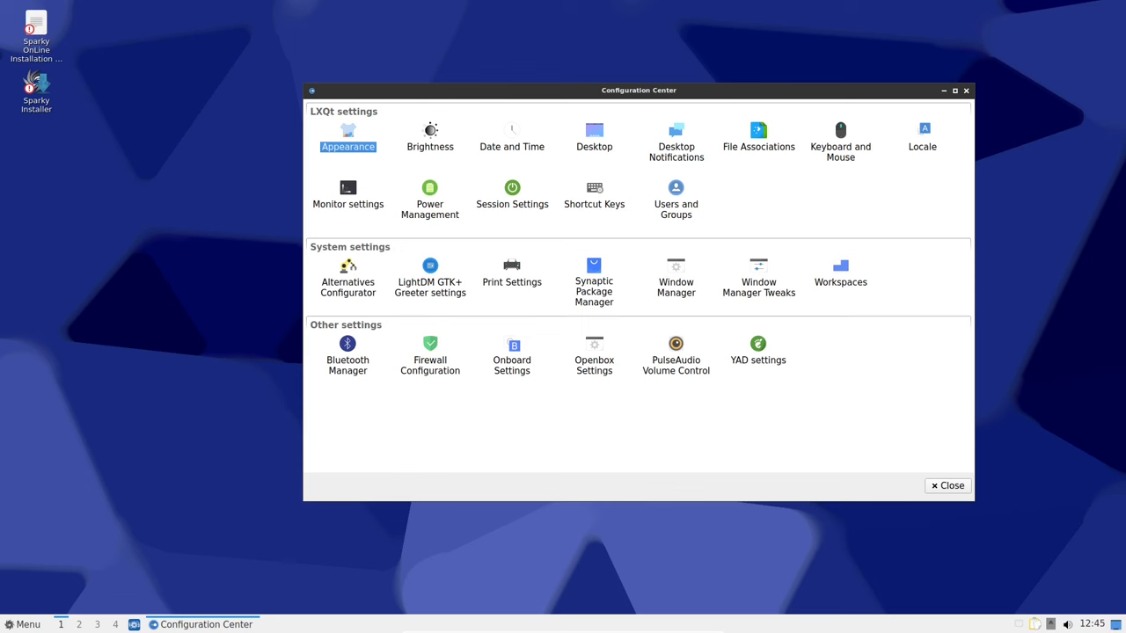
click(951, 486)
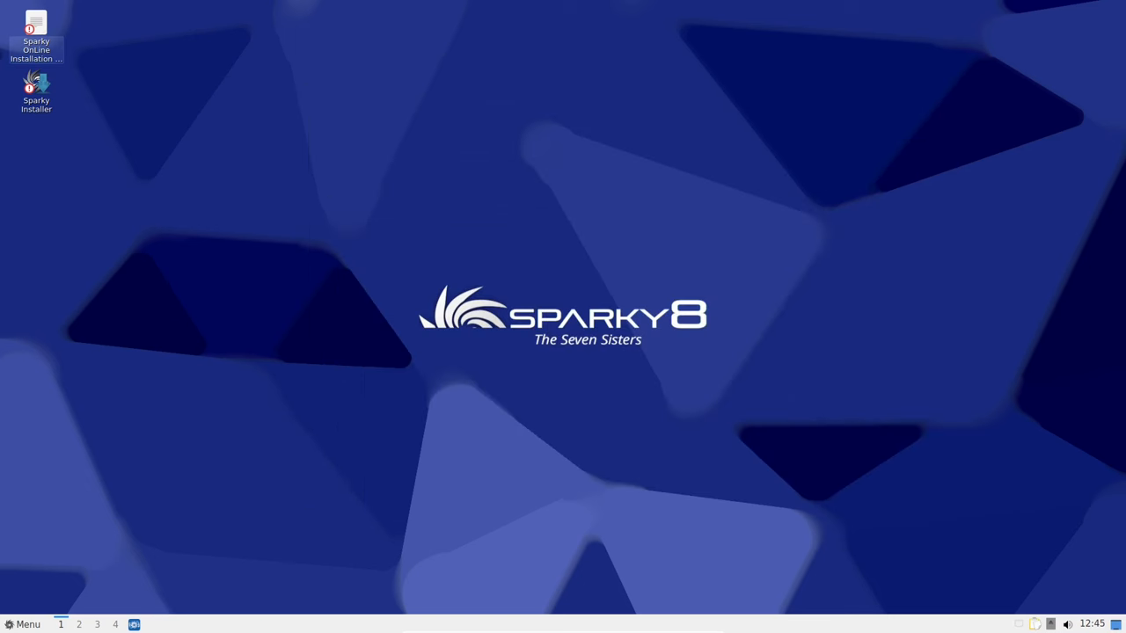
click(23, 624)
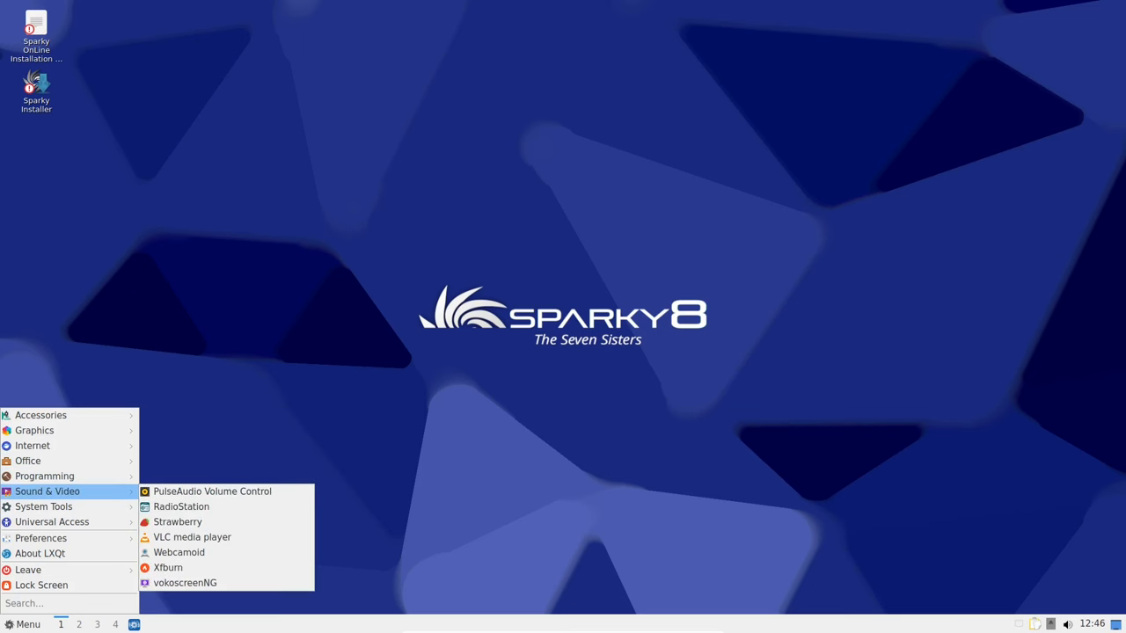
right_click(576, 255)
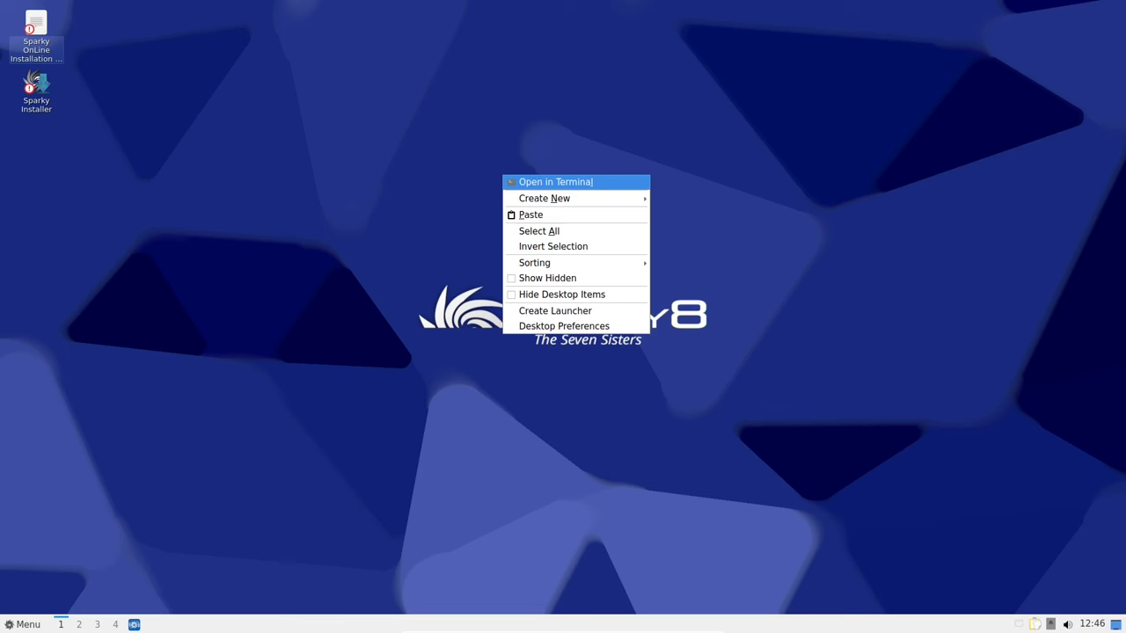
click(562, 325)
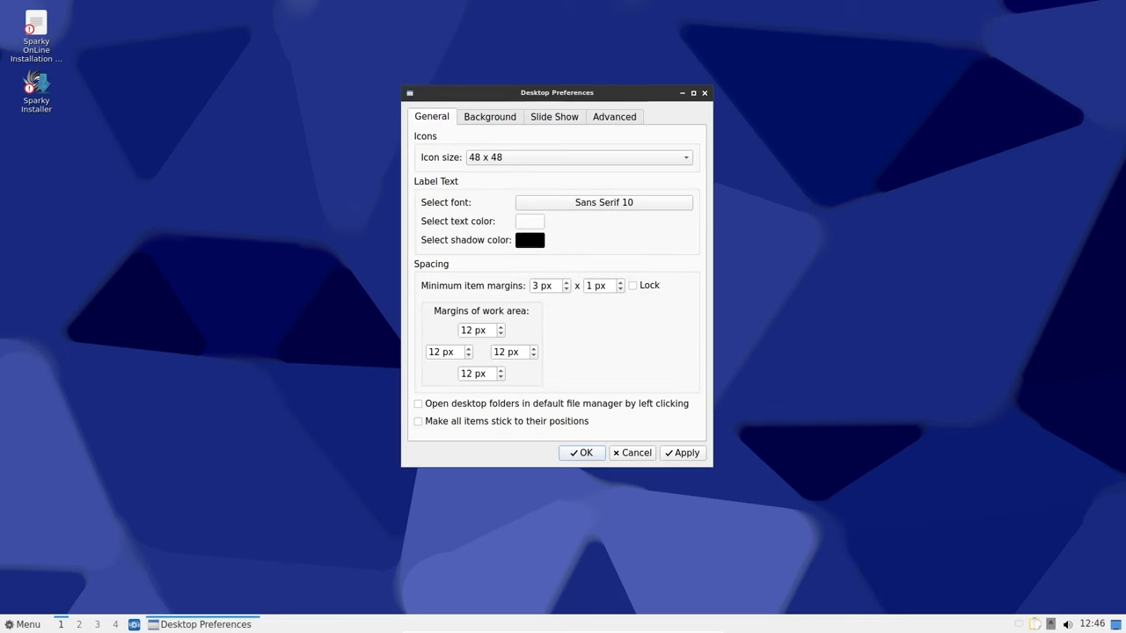
click(554, 116)
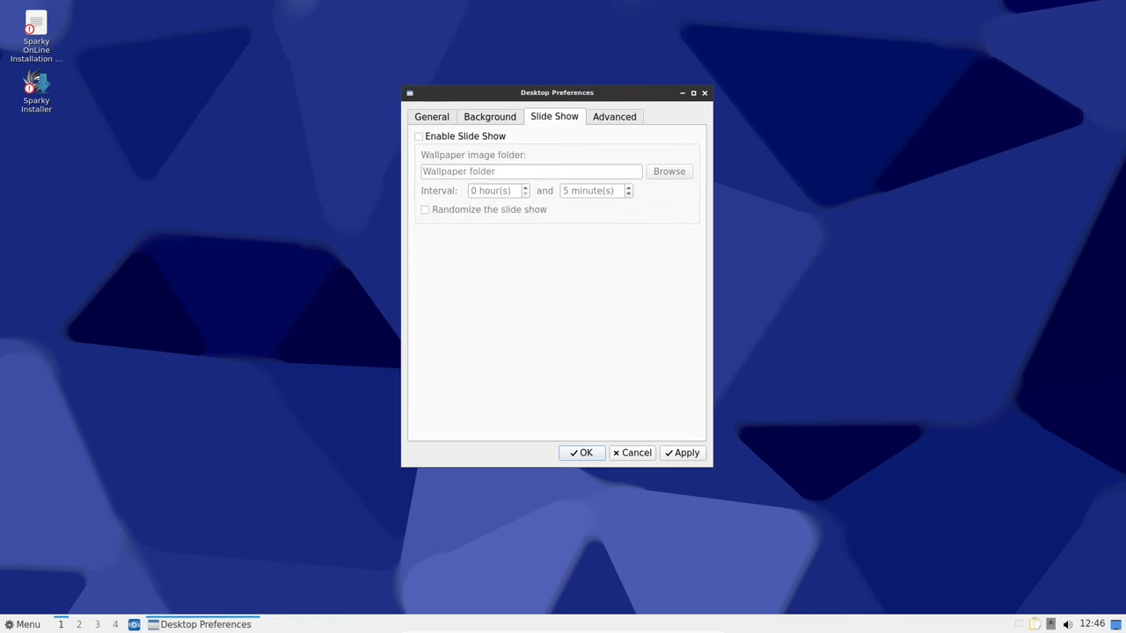
click(431, 116)
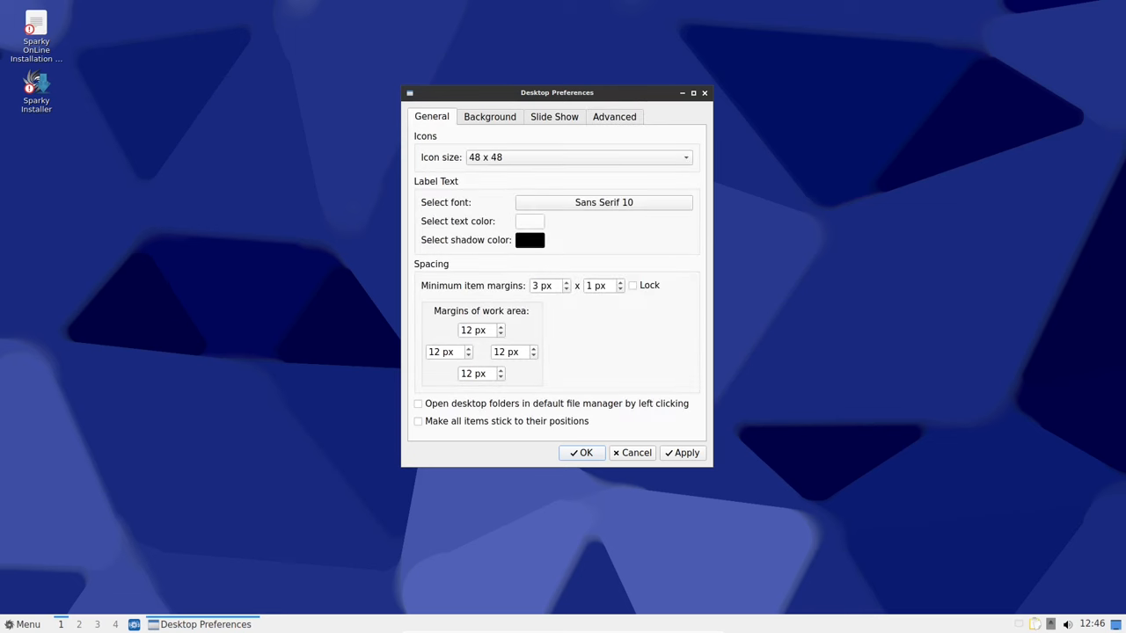
click(580, 452)
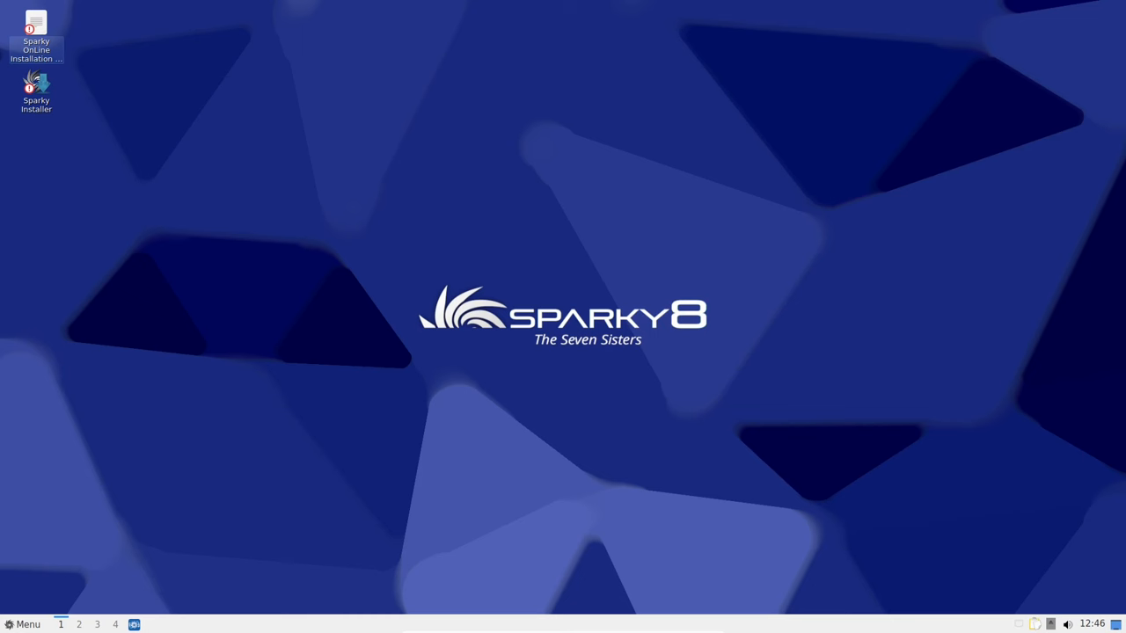
click(24, 624)
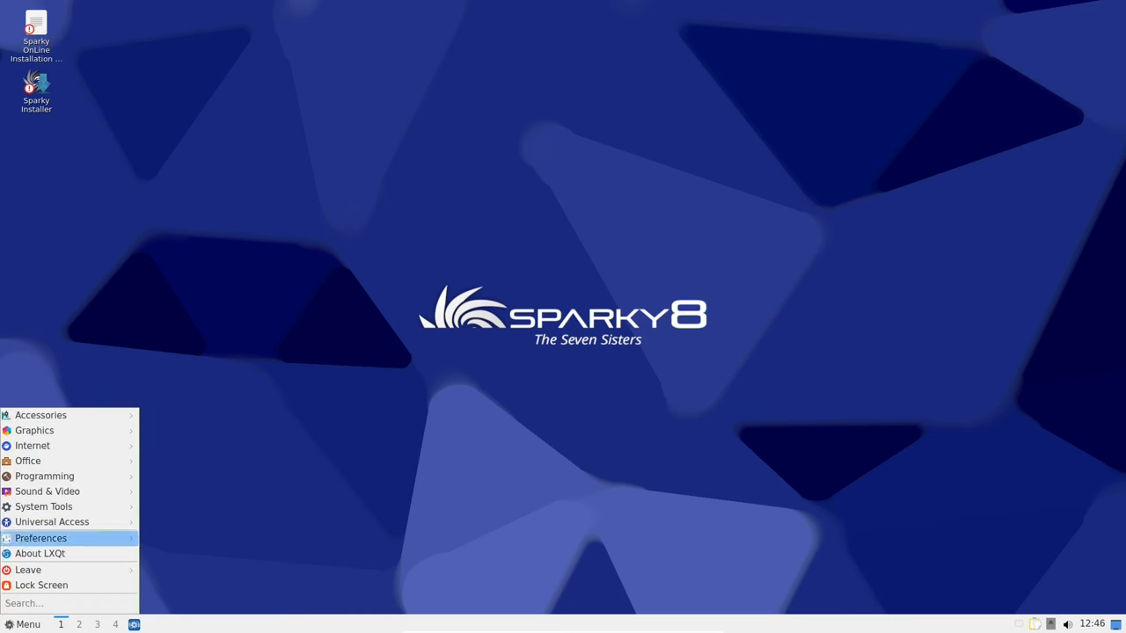
Open Power Management from Preferences, view the Lid, Power keys and Battery pages, then close it
click(41, 537)
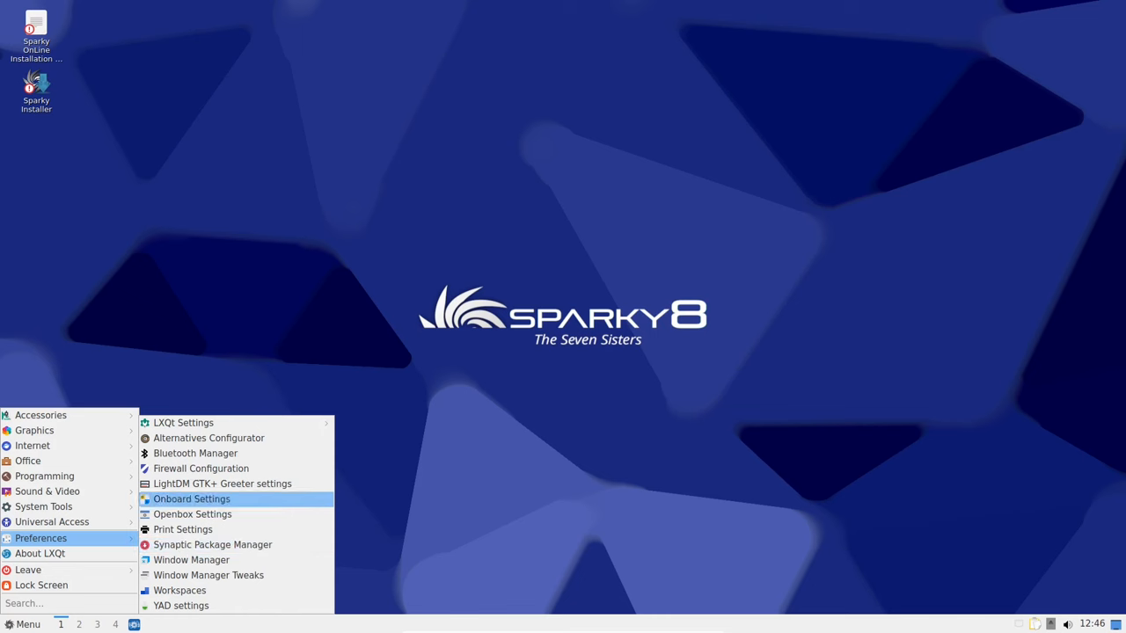
mouse_move(183, 423)
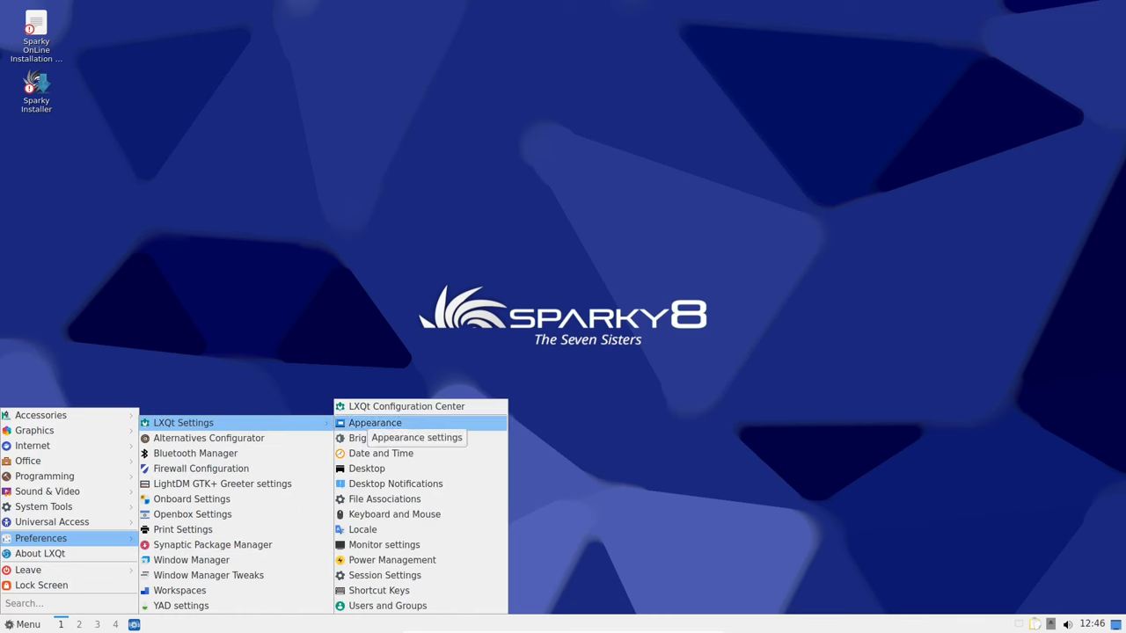
mouse_move(393, 513)
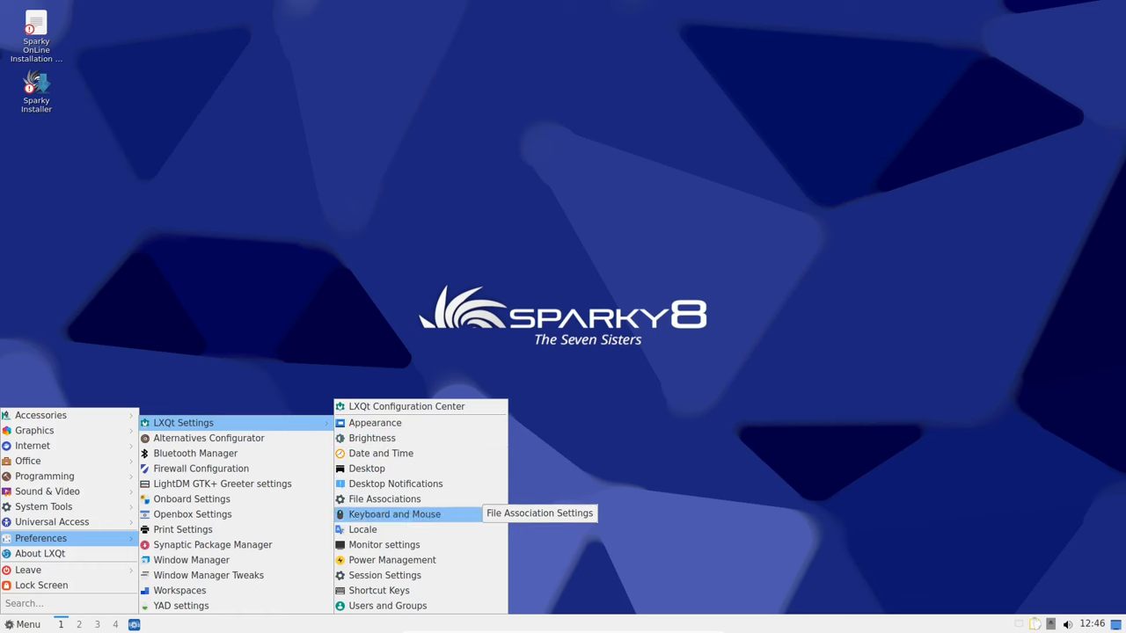
click(391, 559)
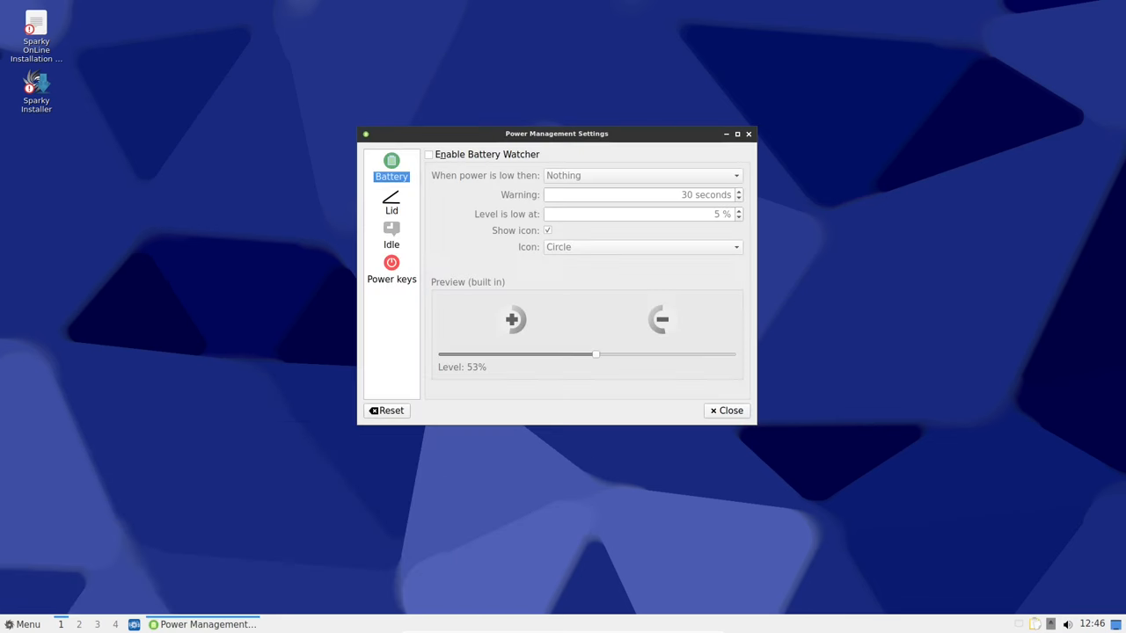
click(392, 202)
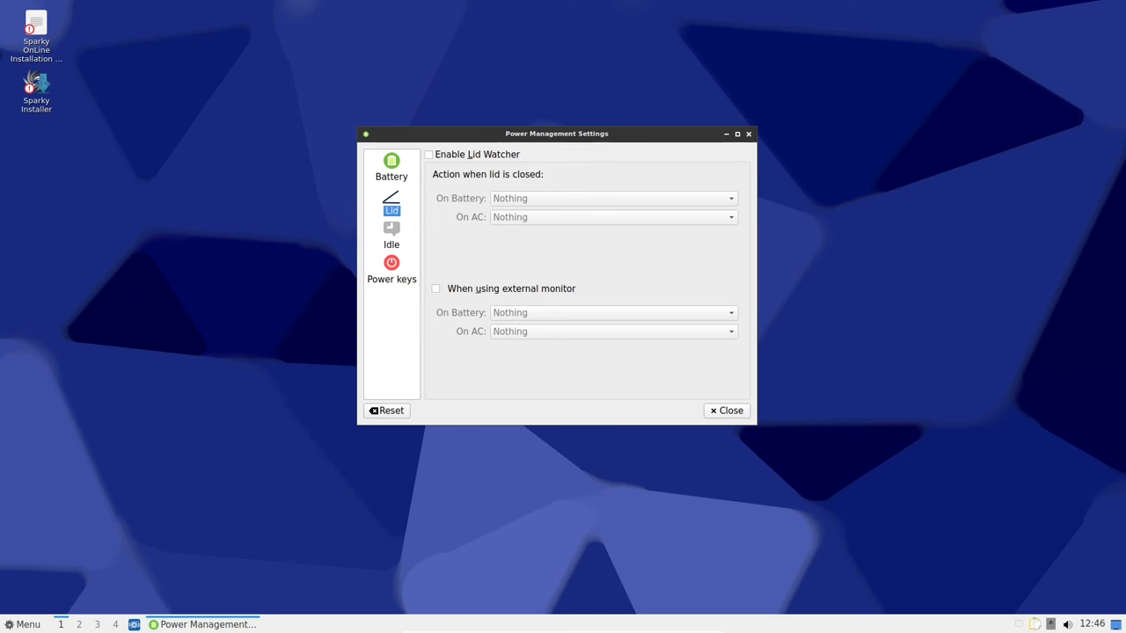
click(392, 268)
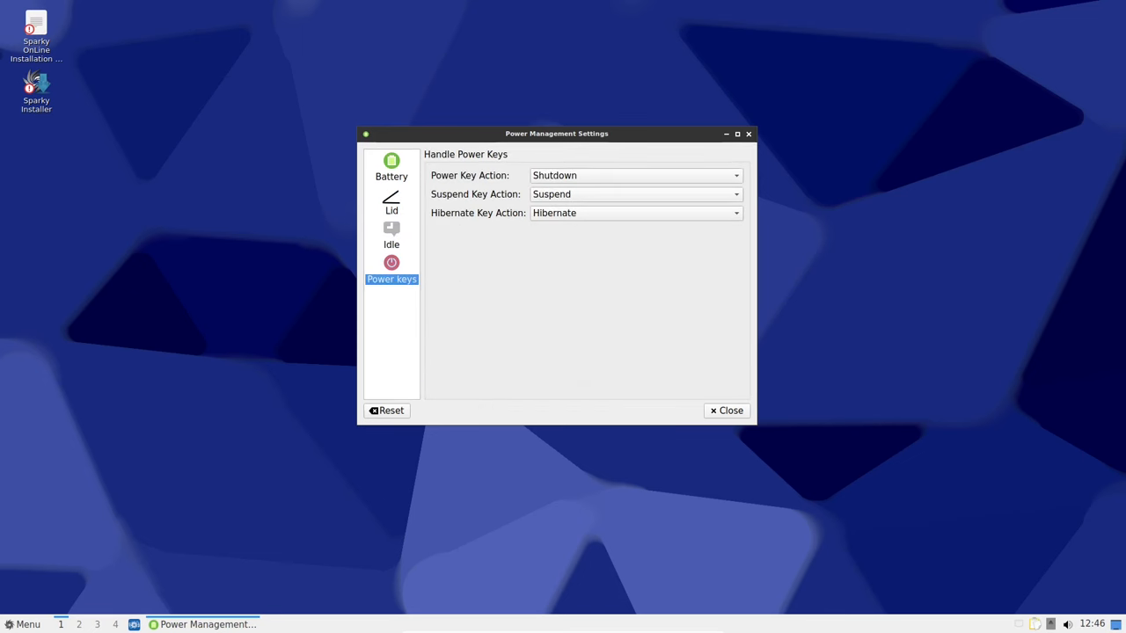
click(391, 167)
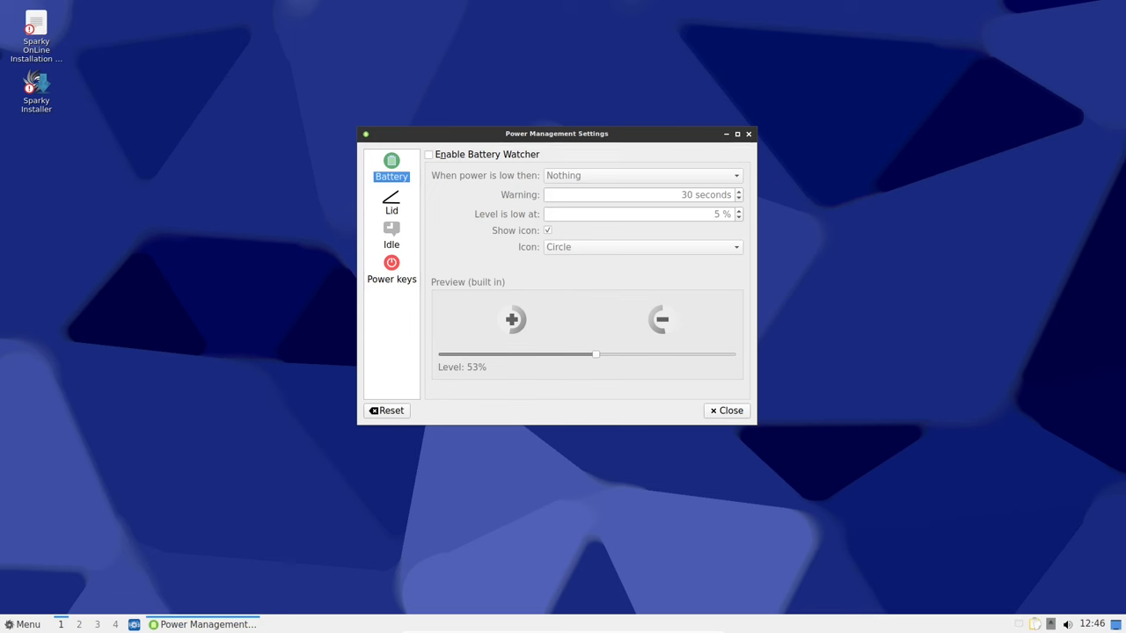
click(725, 410)
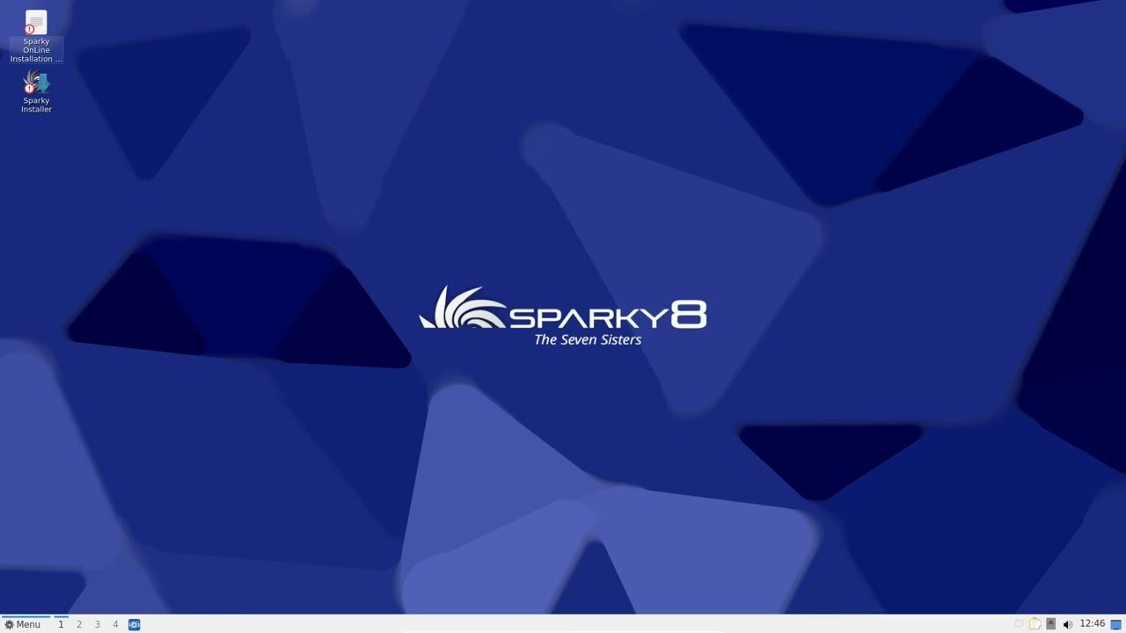
click(24, 625)
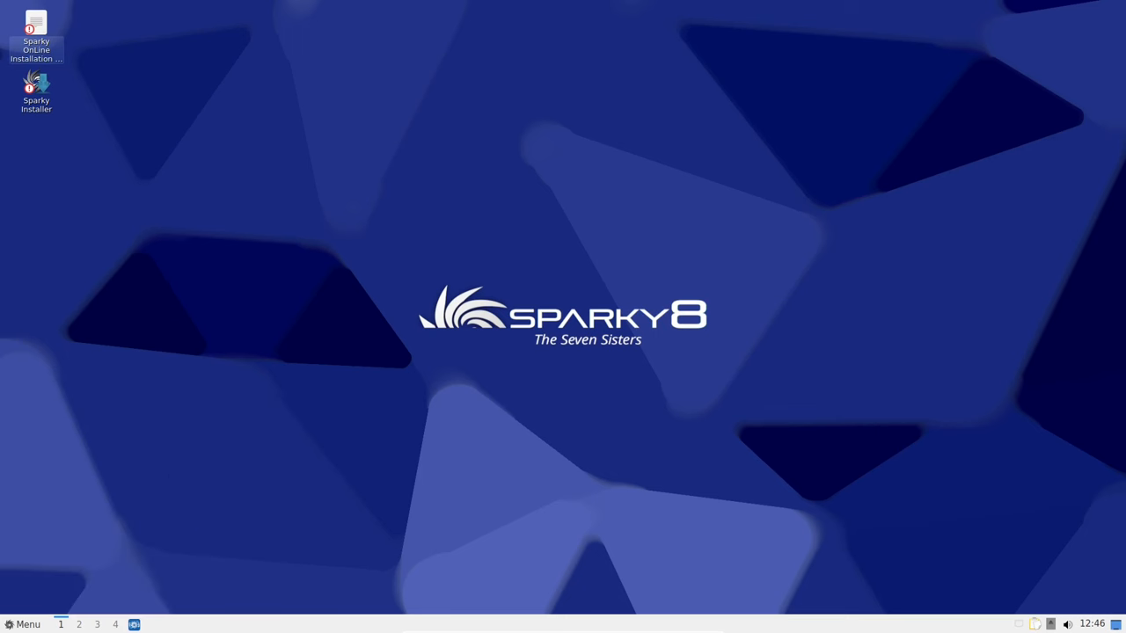
double_click(36, 83)
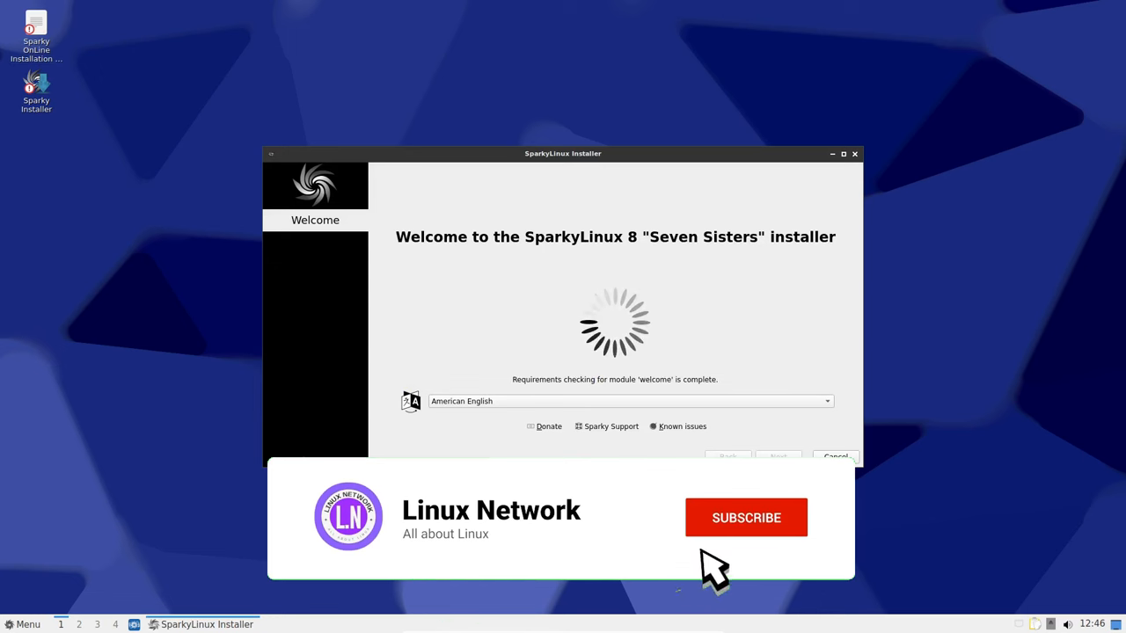
click(746, 517)
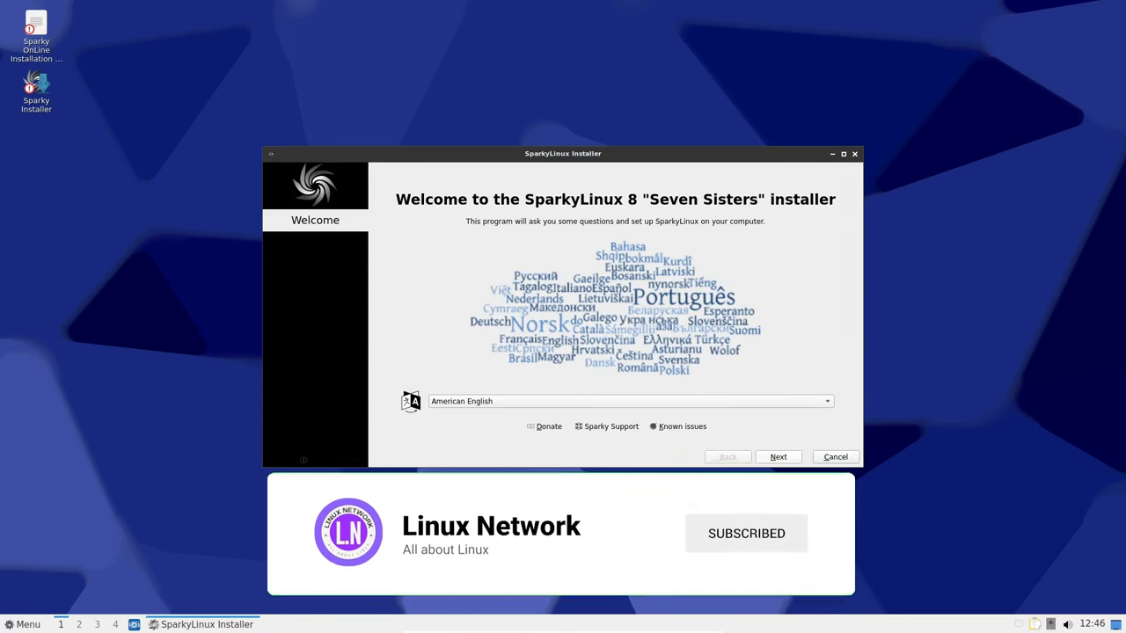
click(778, 456)
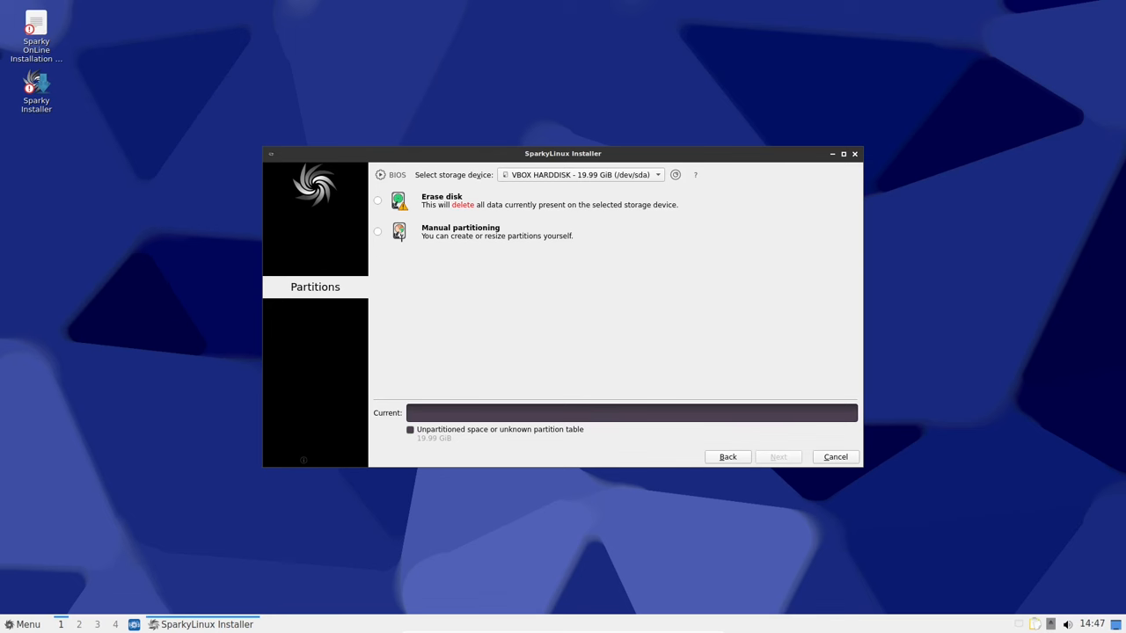
click(834, 457)
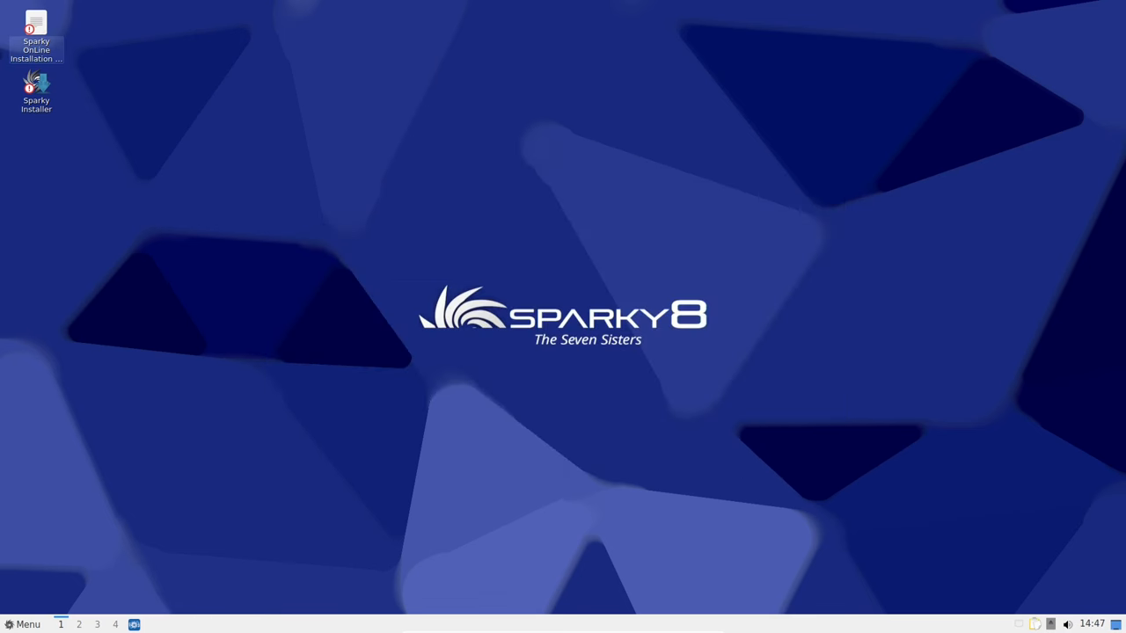